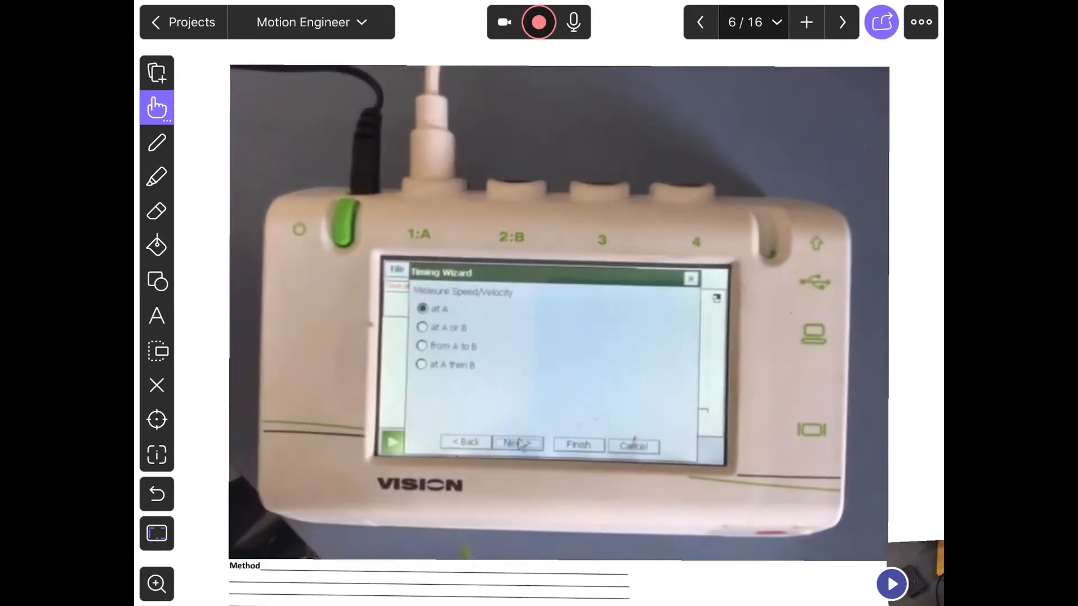
- Reveal the playback bar for the embedded Timing Wizard video on slide 6
left_click(517, 442)
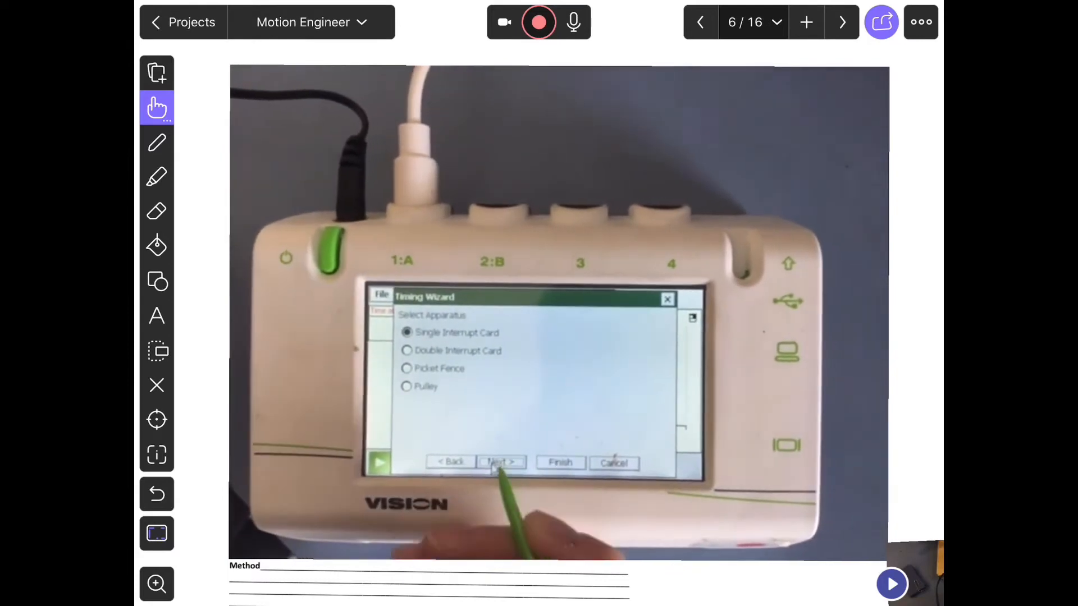
left_click(500, 462)
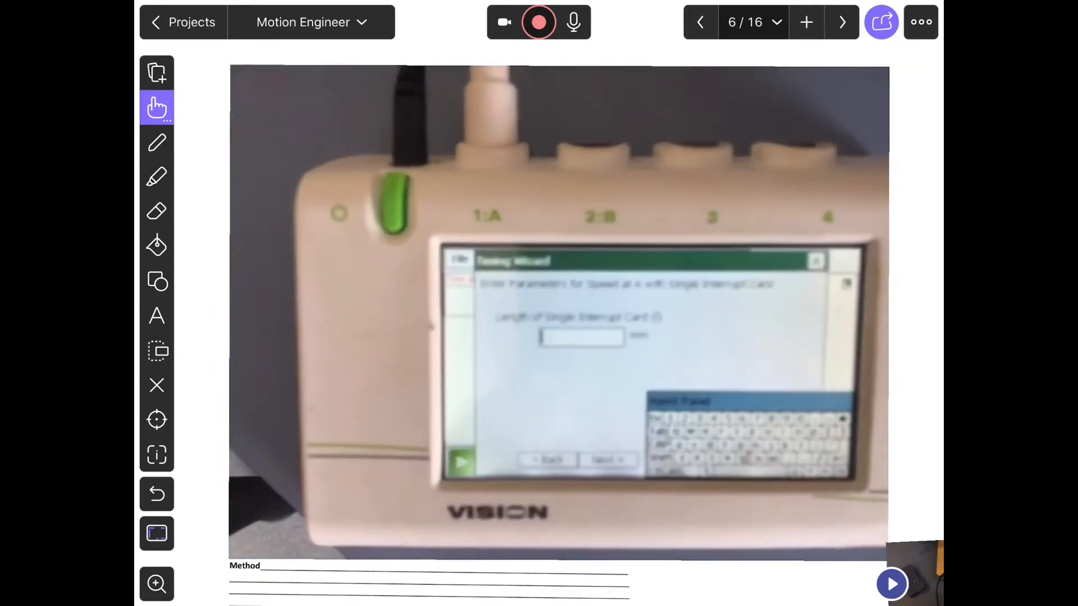
left_click(892, 584)
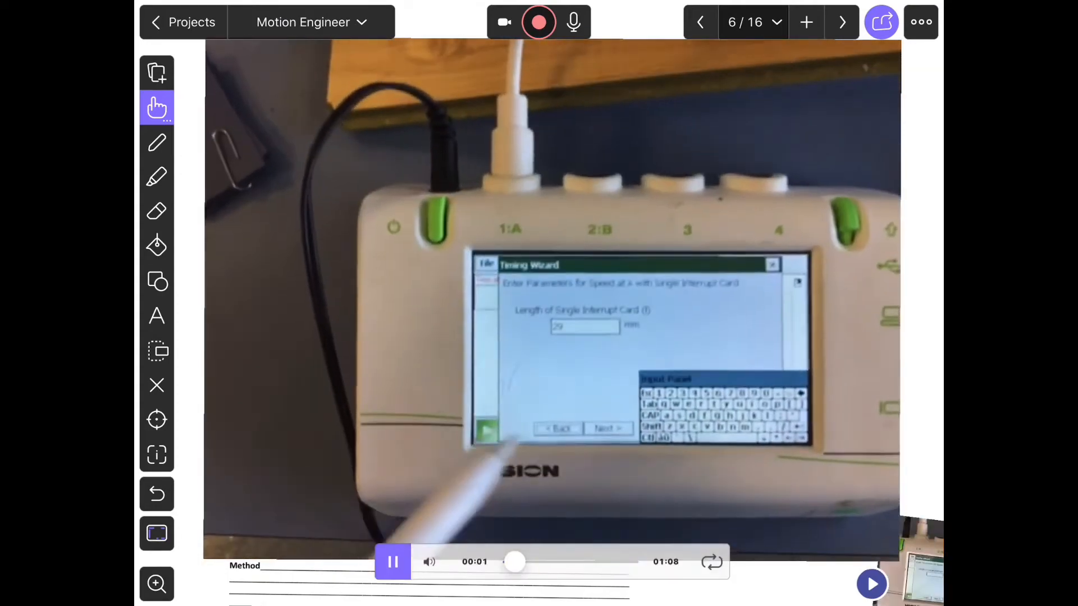